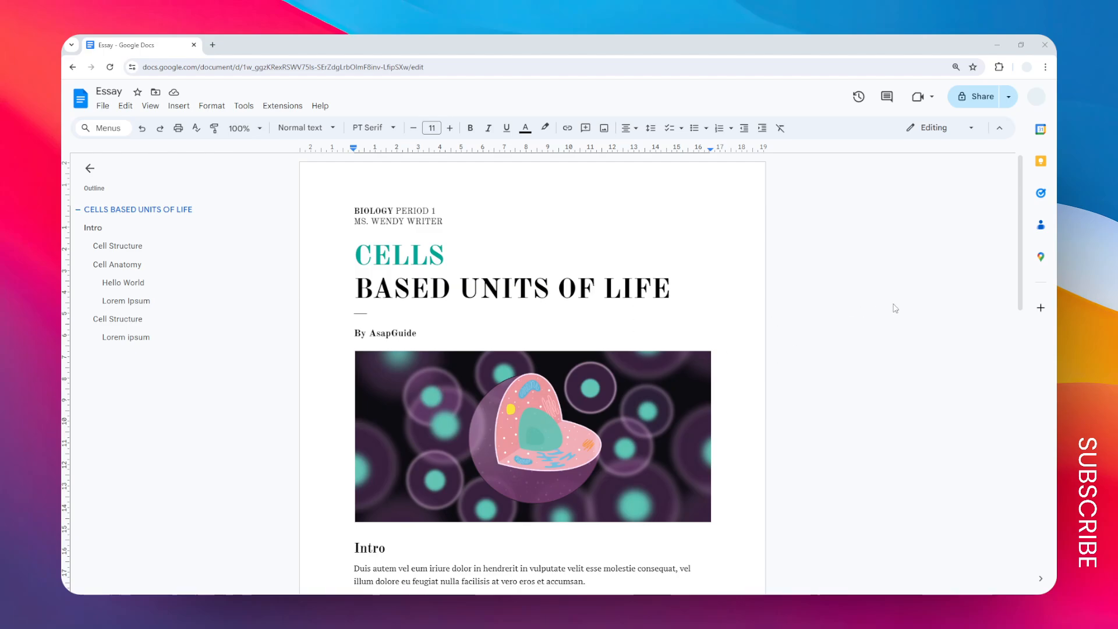
Scroll through the Essay, then duplicate its tab from the tab's context menu
{"action": "scroll", "scroll_direction": "down", "scroll_amount": 3}
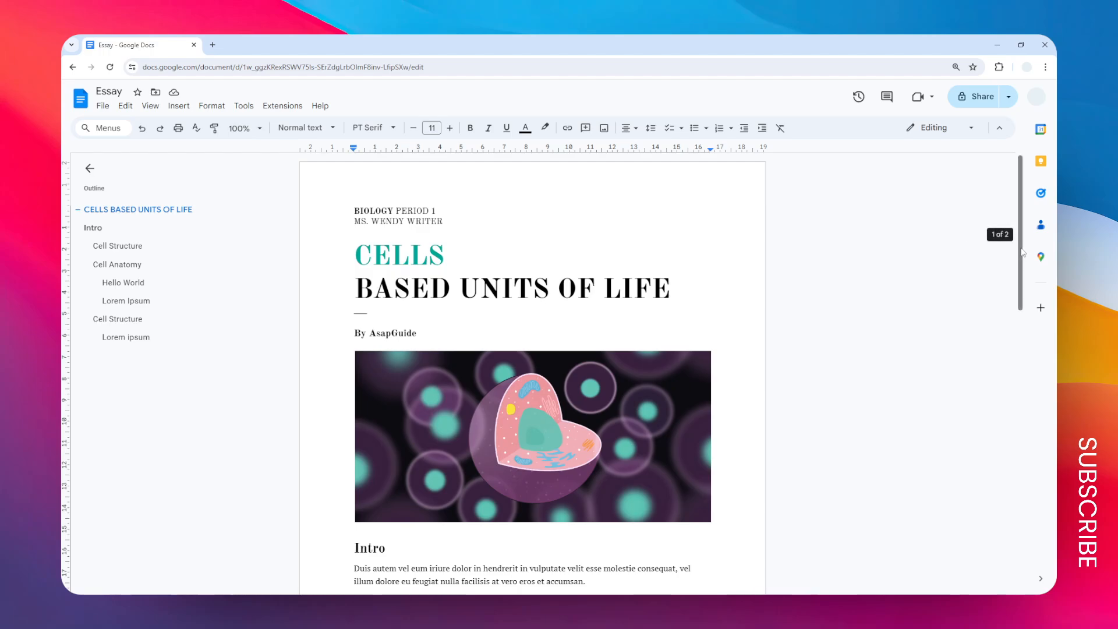
{"action": "mouse_move", "coordinate": [1022, 206]}
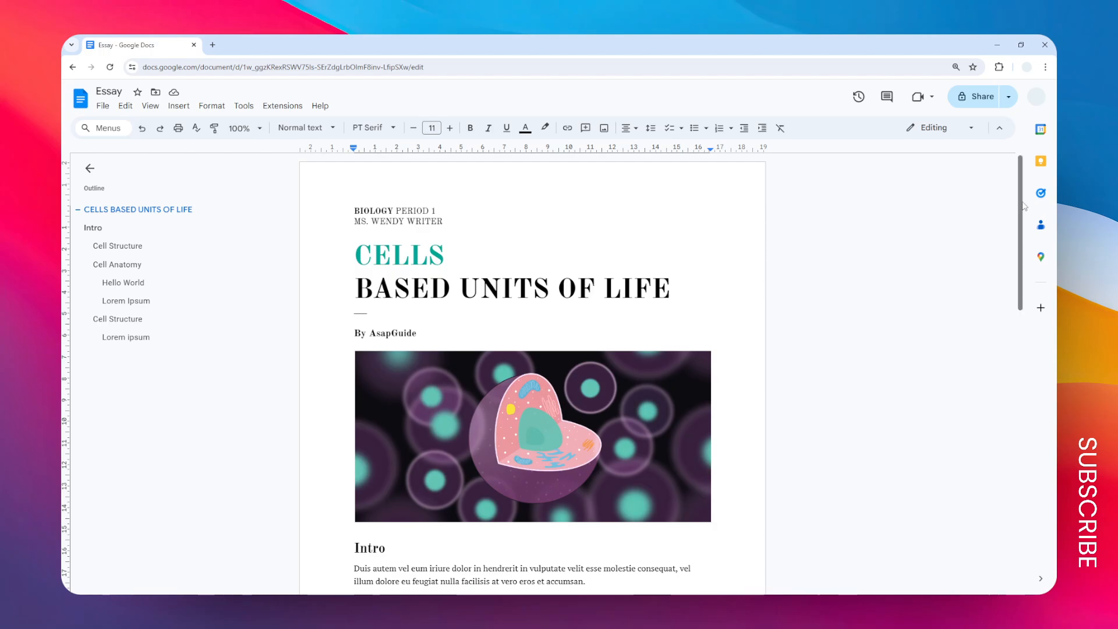
{"action": "scroll", "scroll_direction": "down", "scroll_amount": 3}
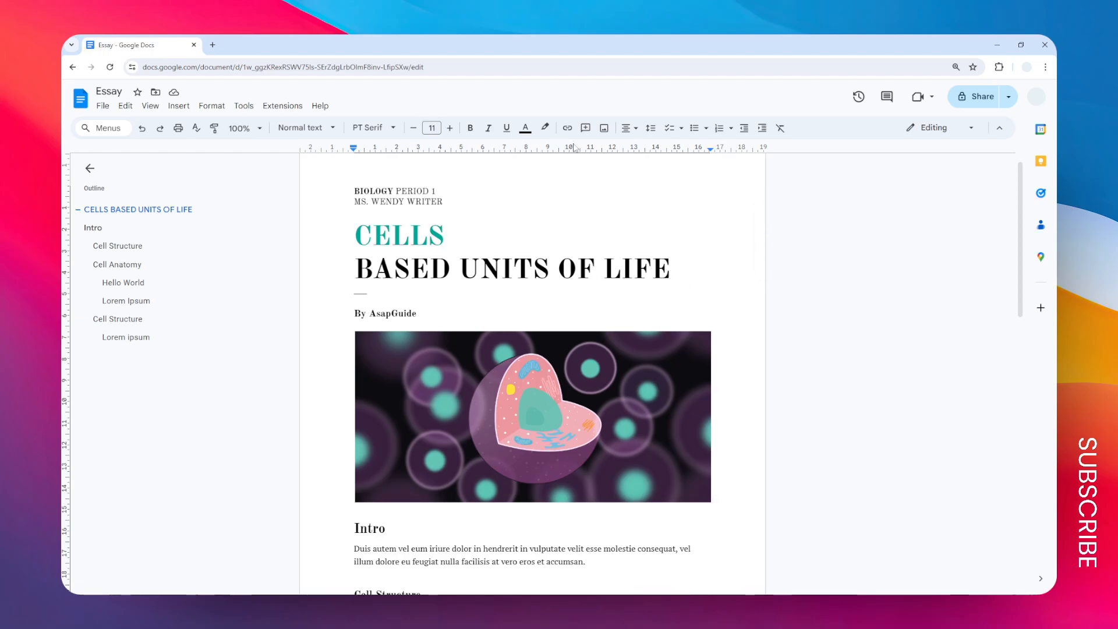
{"action": "mouse_move", "coordinate": [755, 335]}
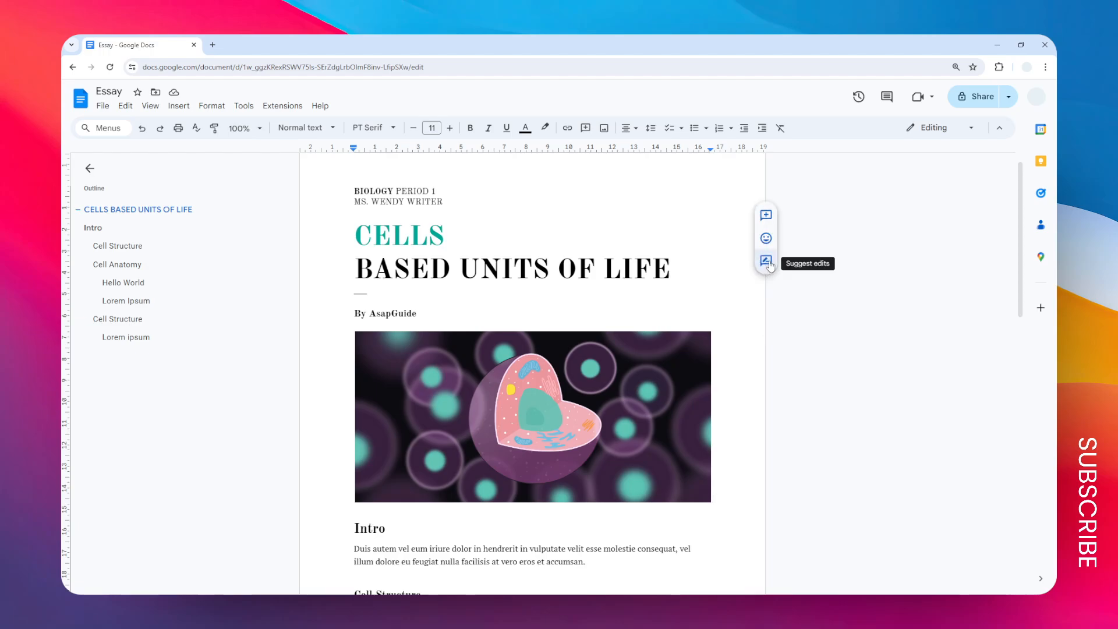
{"action": "mouse_move", "coordinate": [934, 276]}
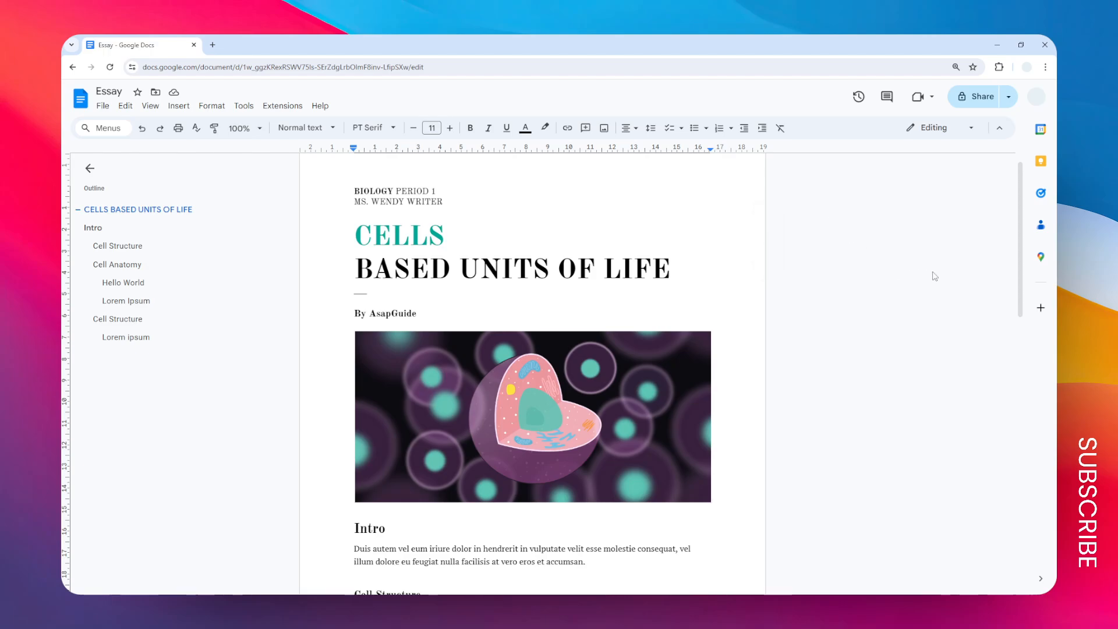
{"action": "mouse_move", "coordinate": [162, 55]}
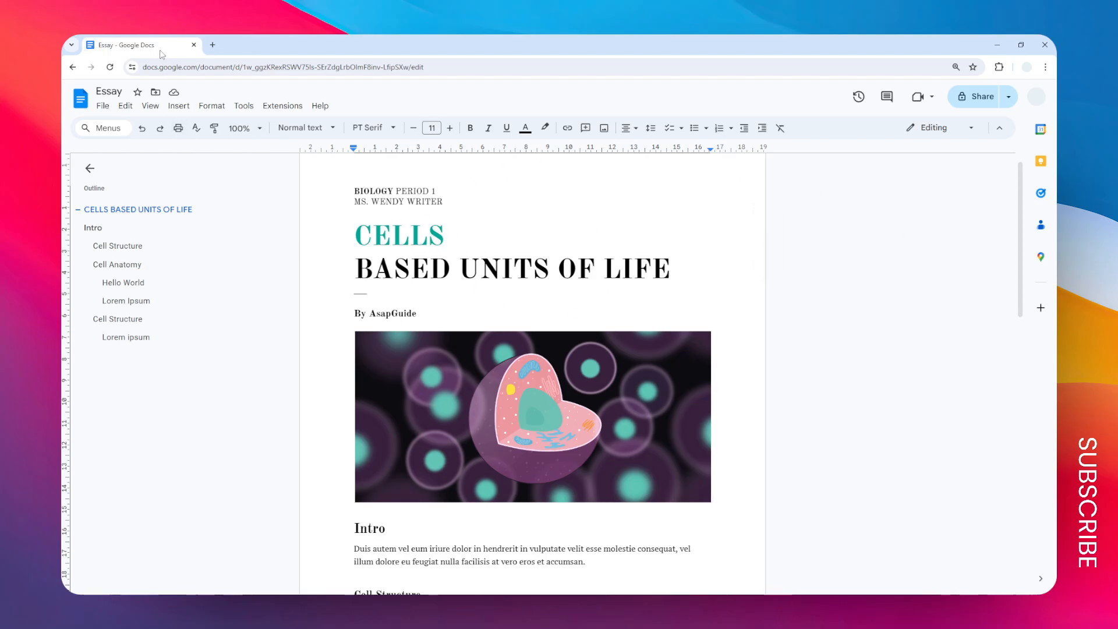
{"action": "right_click", "coordinate": [129, 45]}
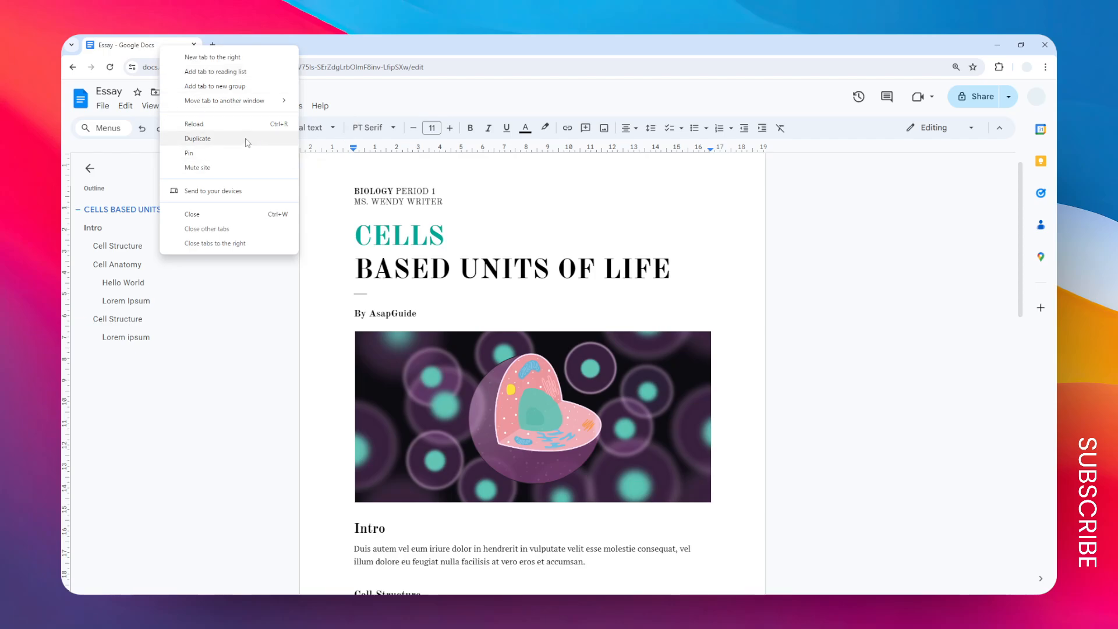
{"action": "left_click", "coordinate": [197, 138]}
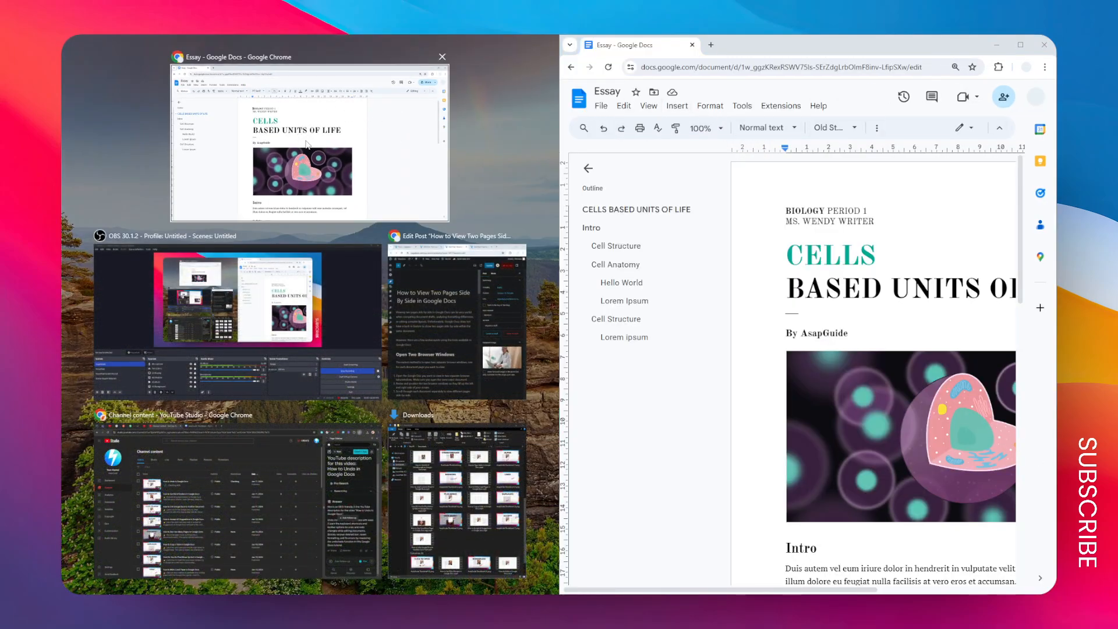
Snap the original Essay window to the left half, then open the print preview from File
{"action": "left_click", "coordinate": [309, 143]}
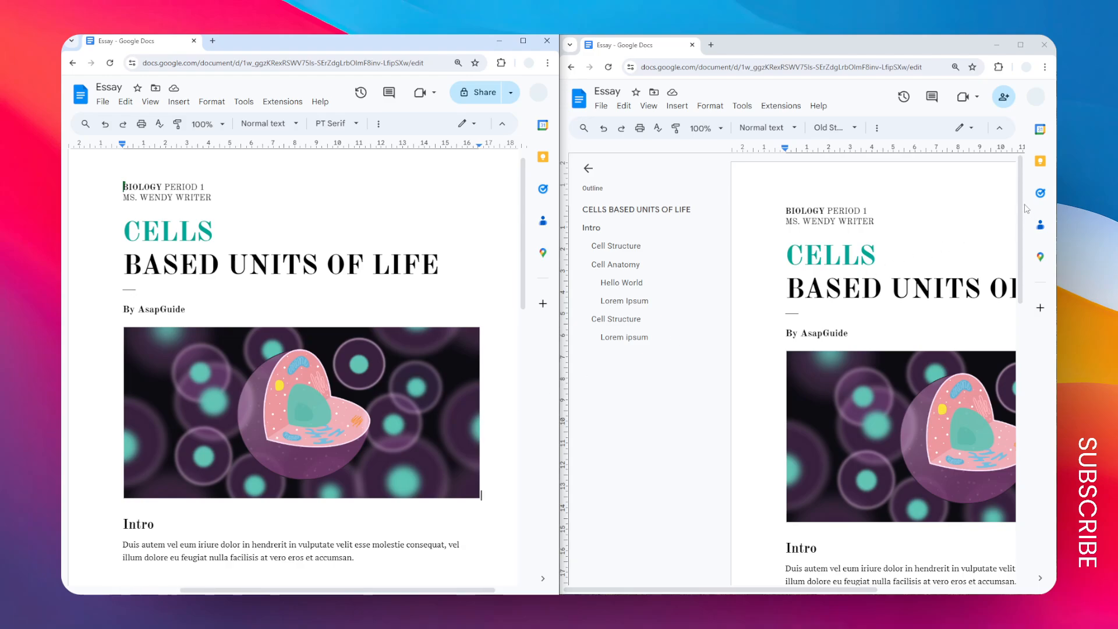
{"action": "left_click", "coordinate": [615, 264]}
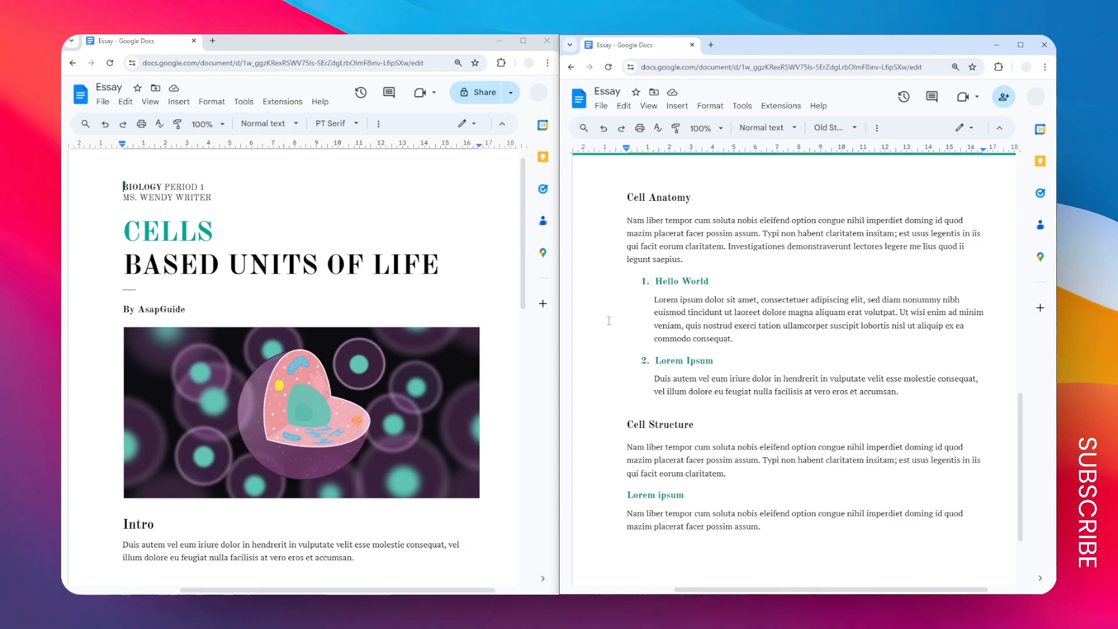
{"action": "mouse_move", "coordinate": [771, 339]}
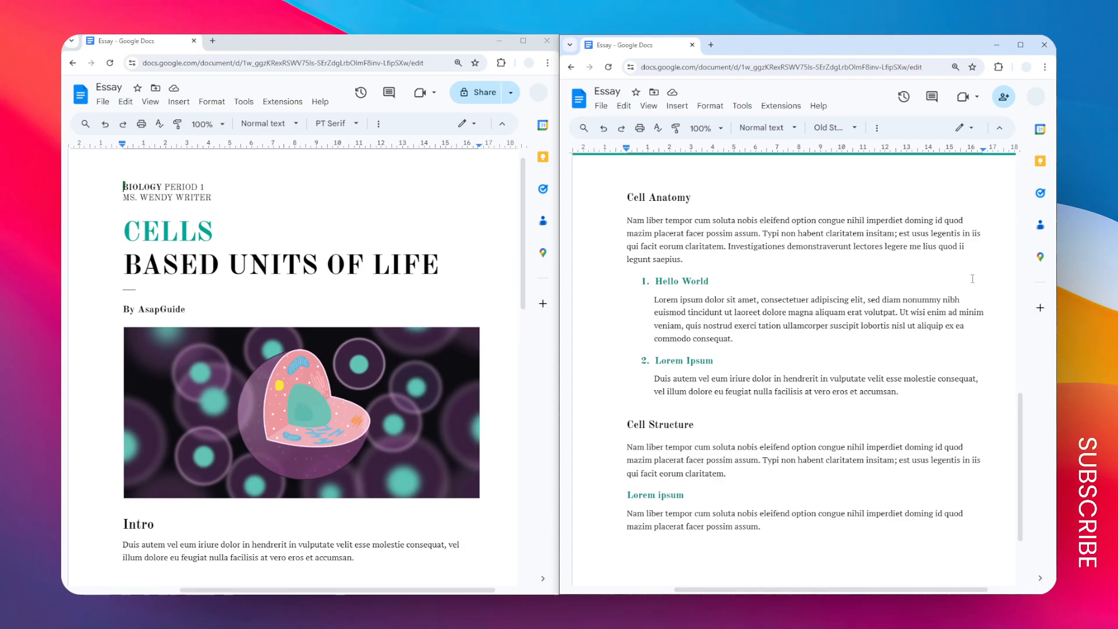
{"action": "mouse_move", "coordinate": [939, 362]}
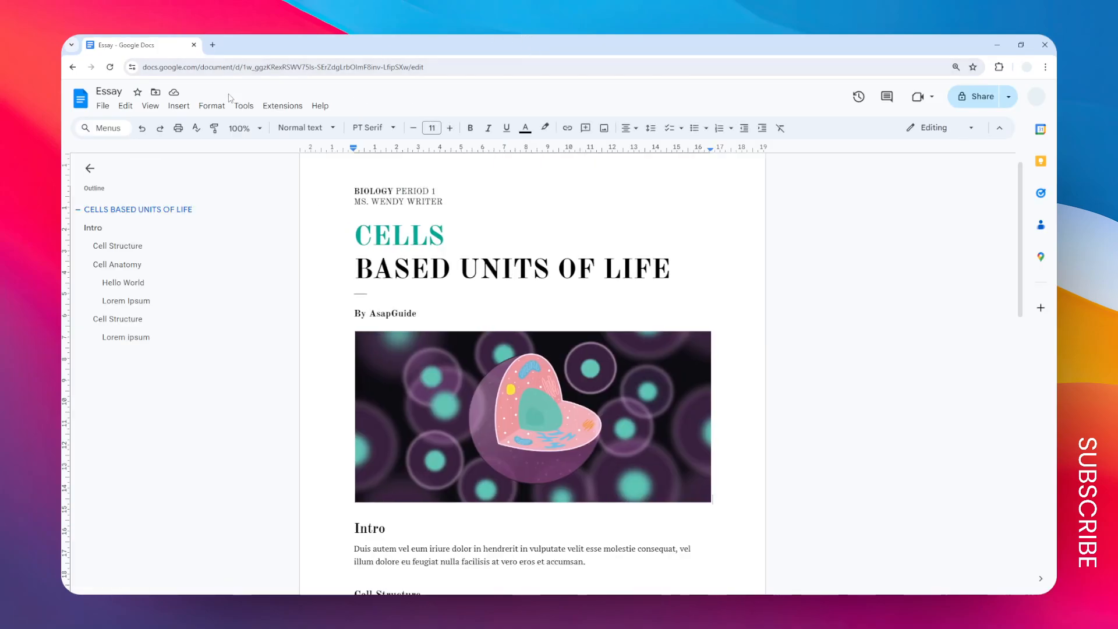
{"action": "left_click", "coordinate": [103, 105]}
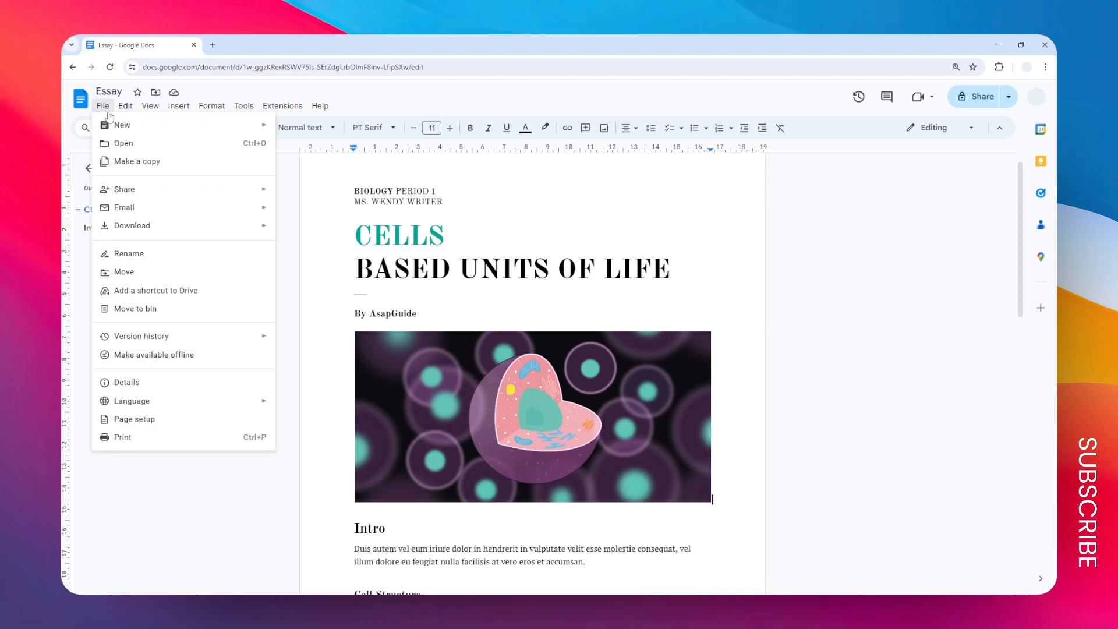
{"action": "left_click", "coordinate": [121, 438]}
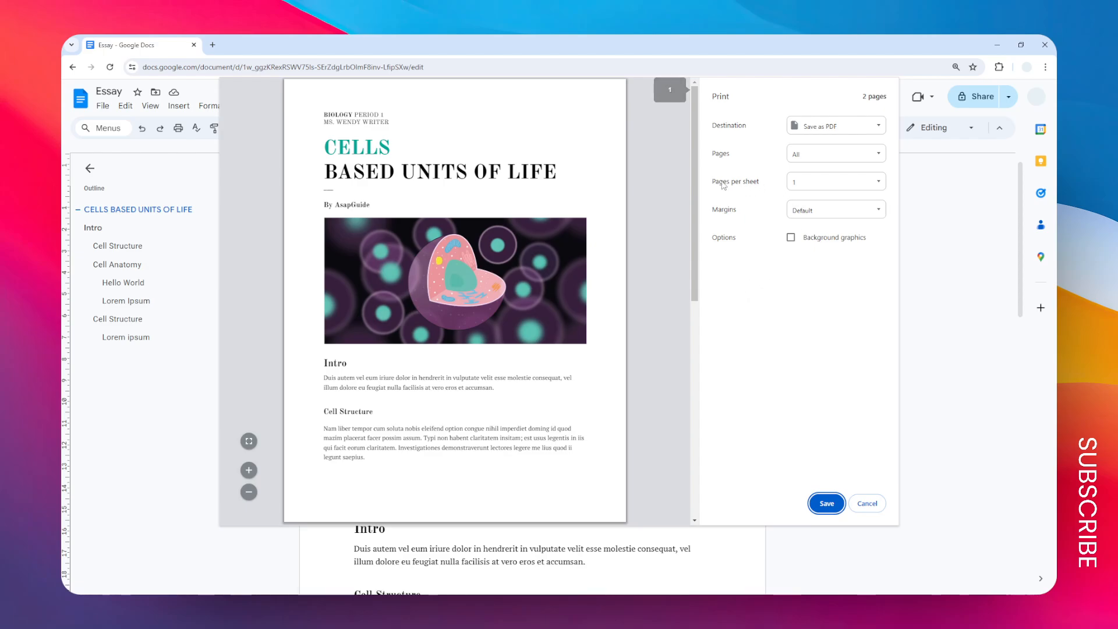
Set Pages per sheet to 2 in the Print dialog
{"action": "left_click", "coordinate": [834, 181]}
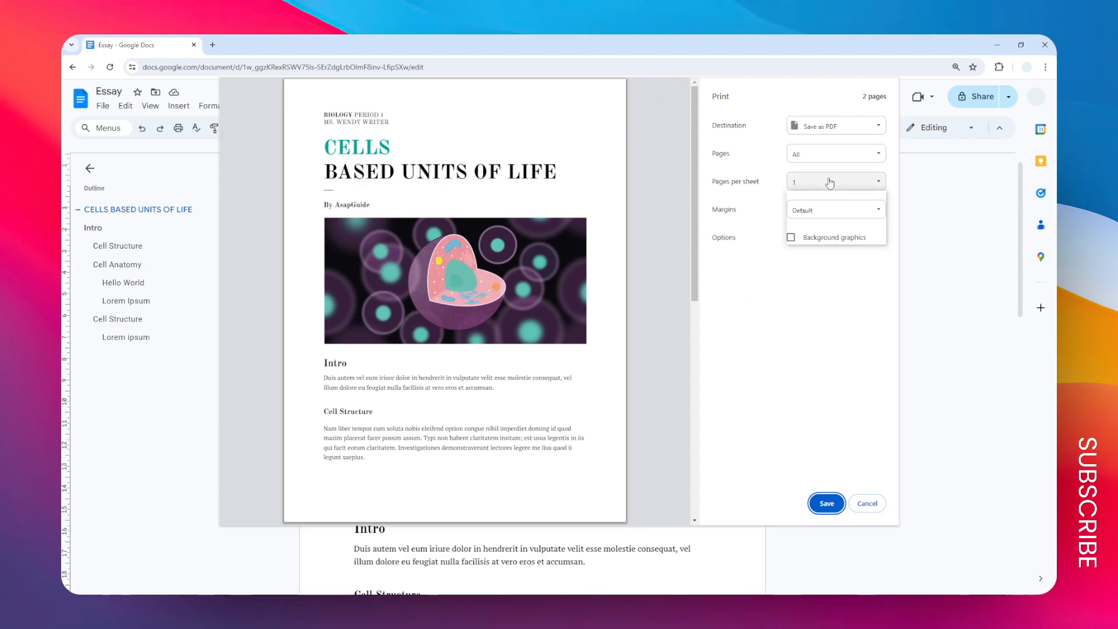
{"action": "left_click", "coordinate": [834, 181]}
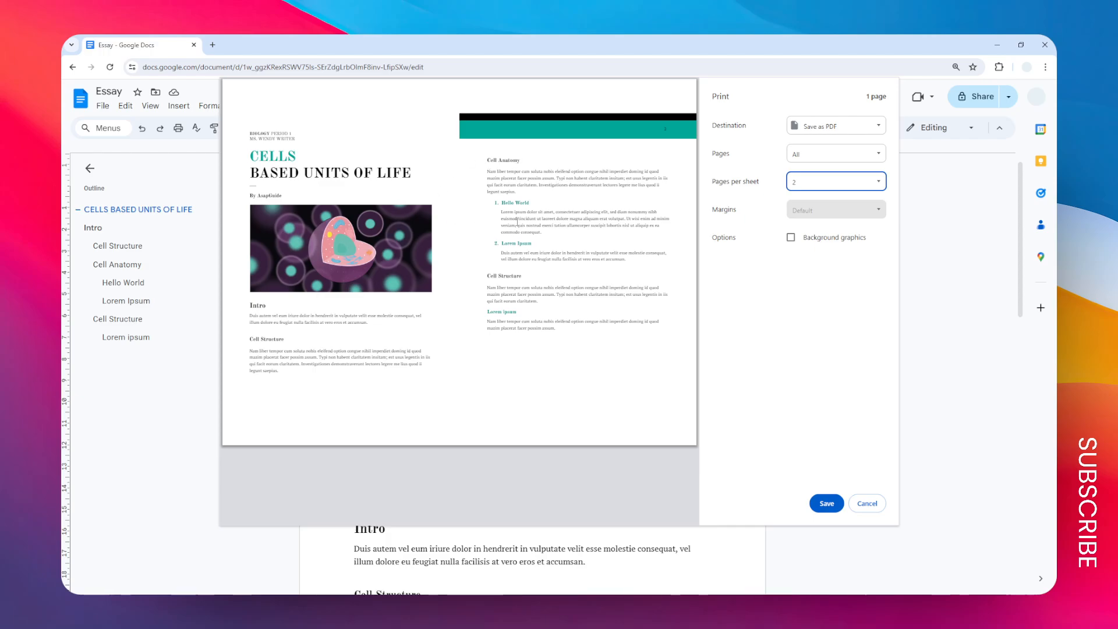
{"action": "mouse_move", "coordinate": [448, 333]}
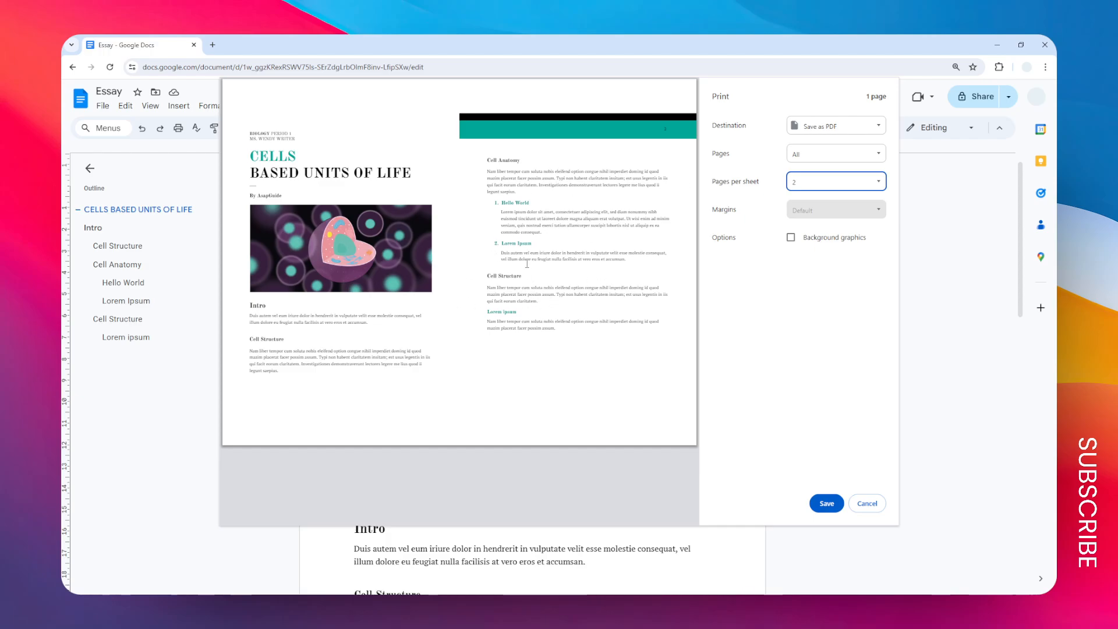
{"action": "mouse_move", "coordinate": [501, 389]}
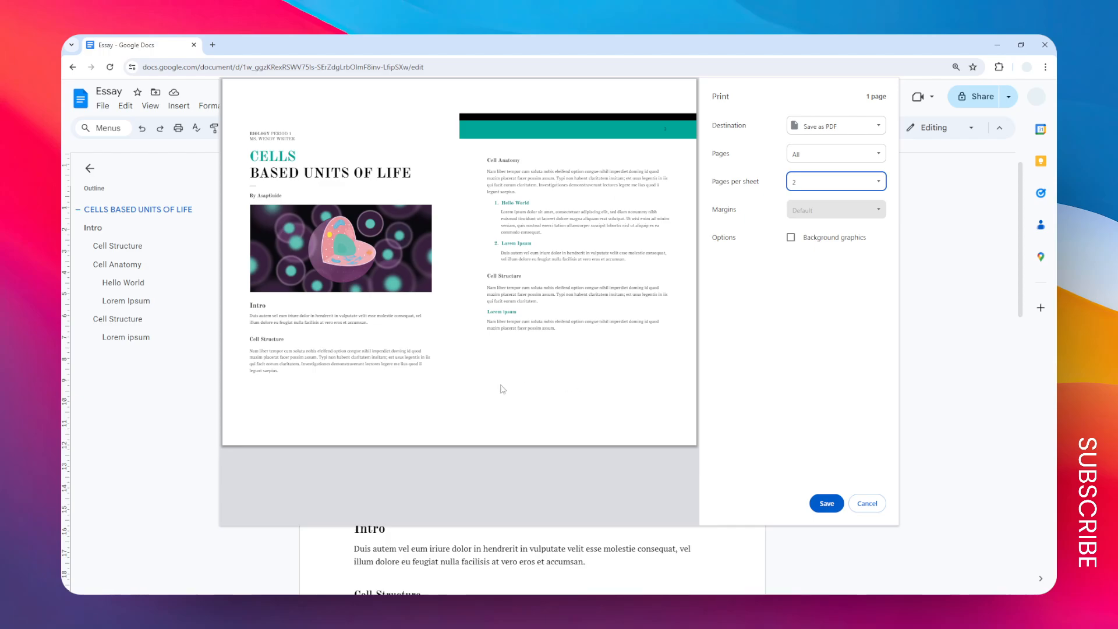
{"action": "mouse_move", "coordinate": [864, 307]}
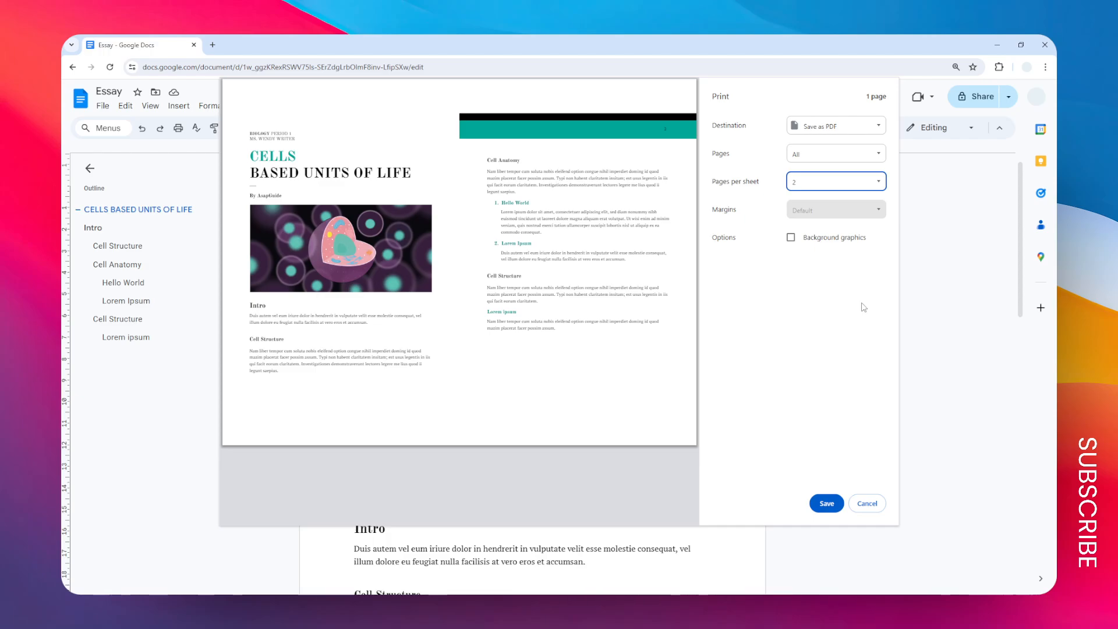
{"action": "mouse_move", "coordinate": [887, 395]}
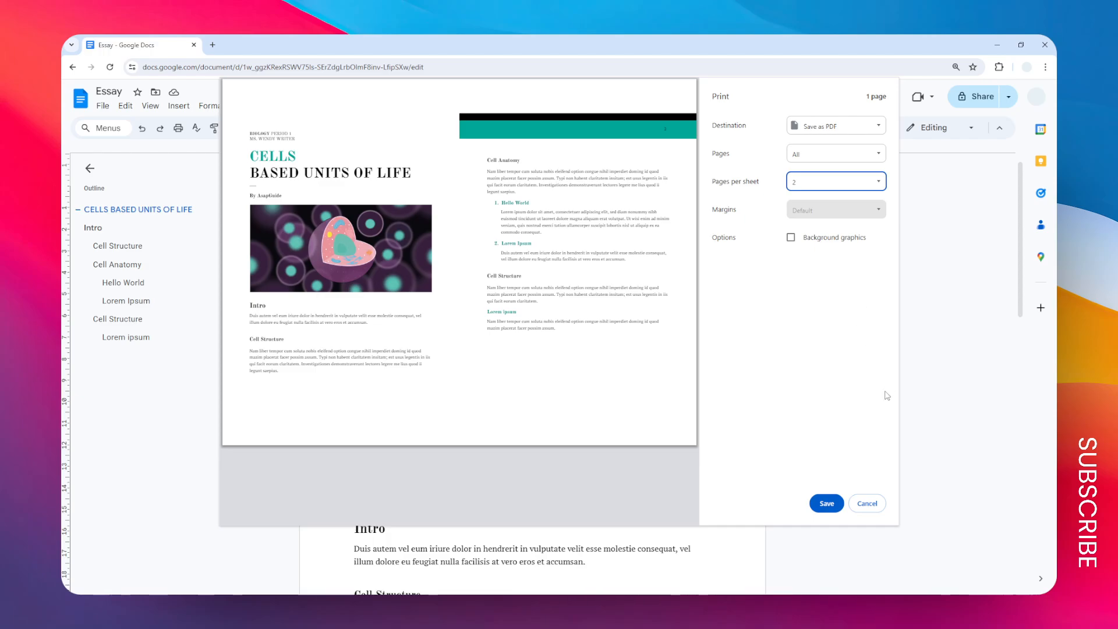